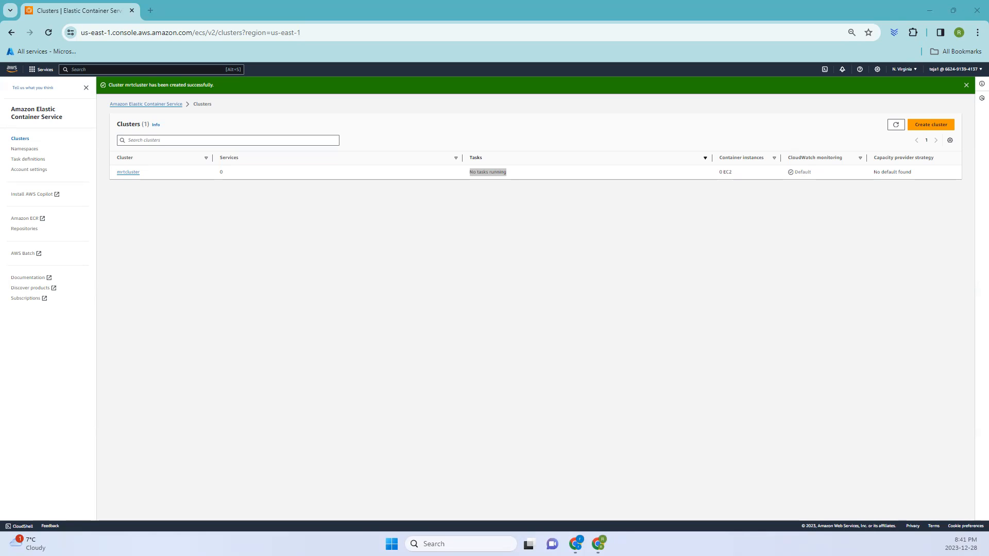
mouse_move(106, 177)
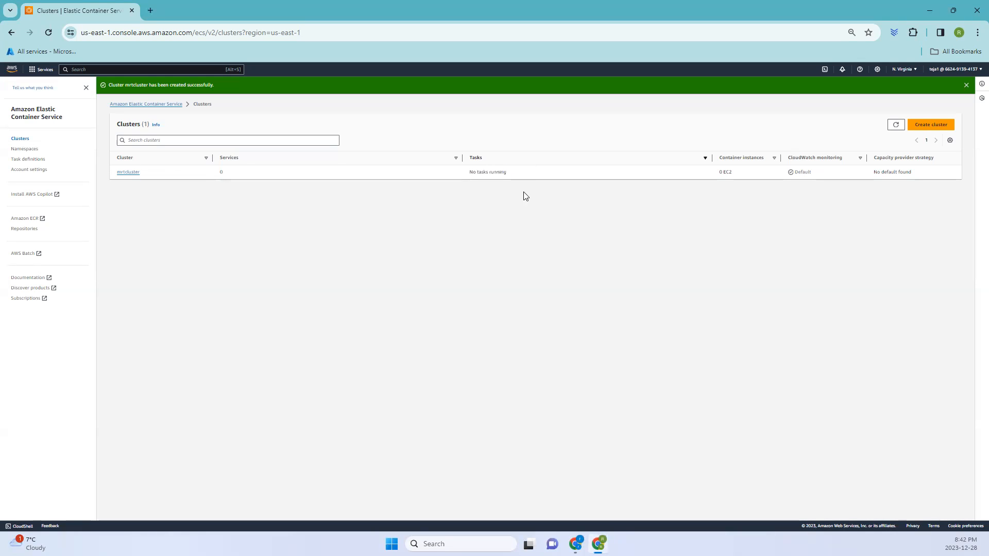
- Go to the Task definitions page in the ECS console, which lists no definitions yet
double_click(487, 172)
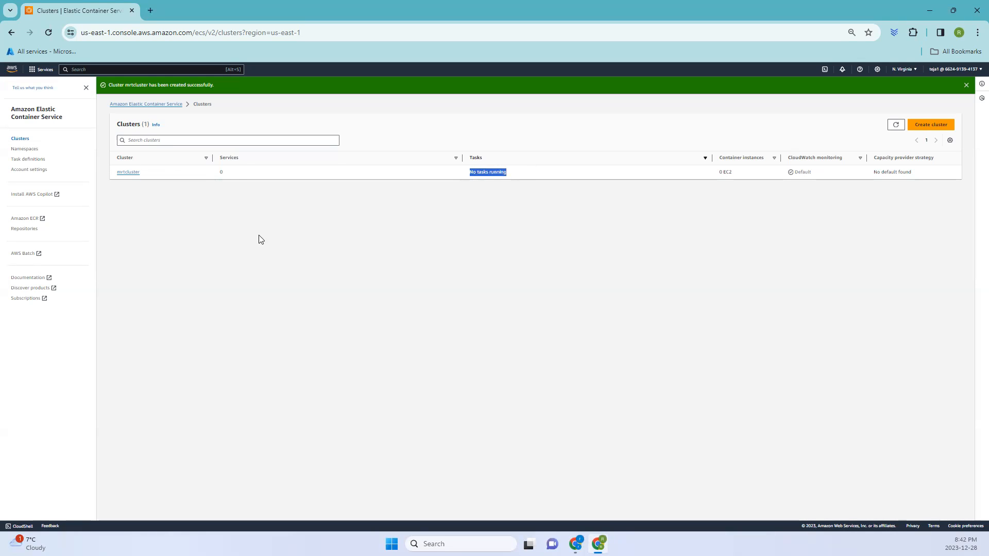
mouse_move(28, 159)
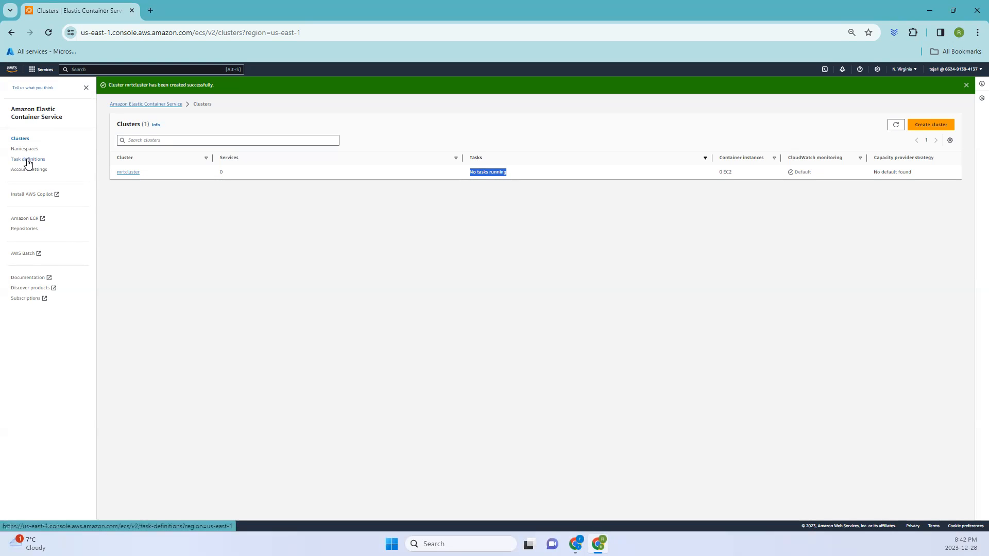
click(28, 159)
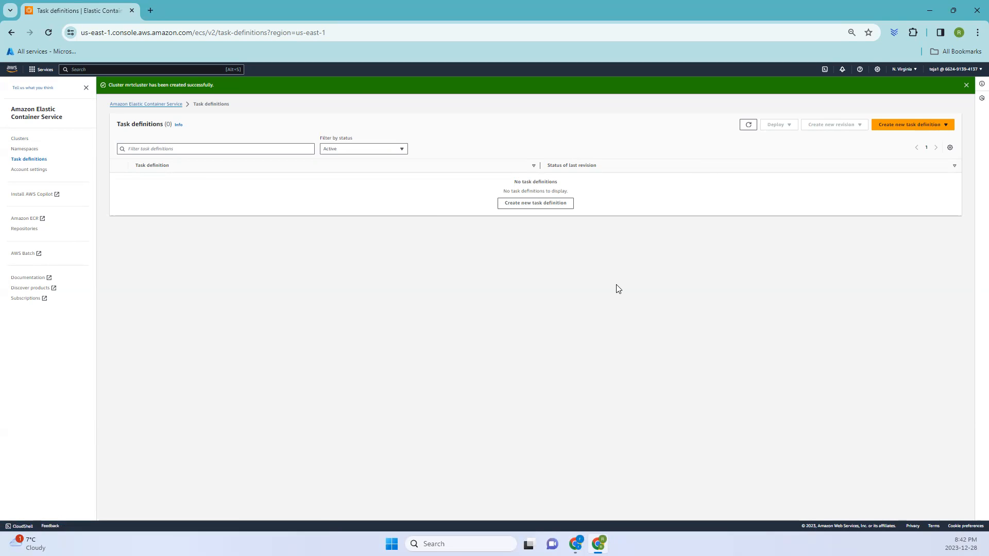
mouse_move(616, 291)
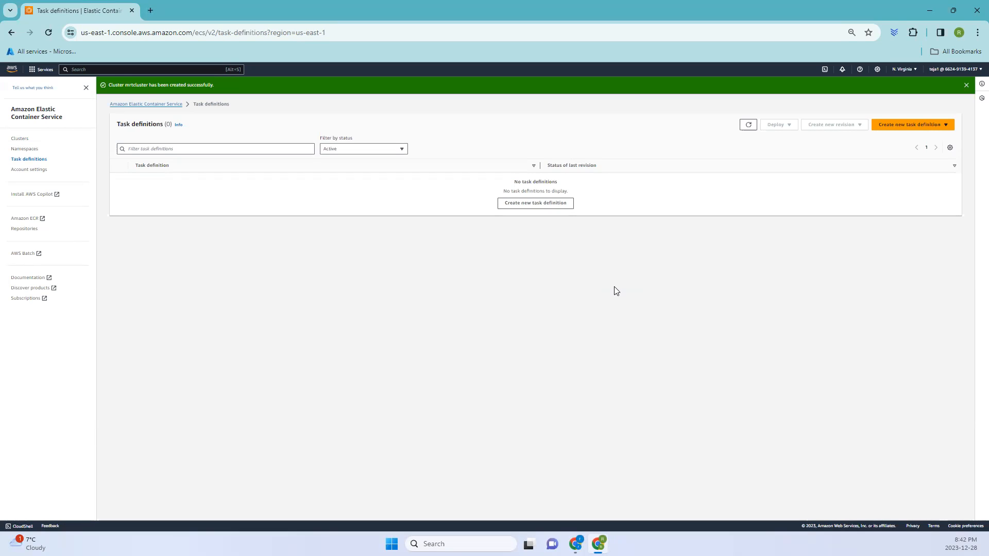
mouse_move(614, 292)
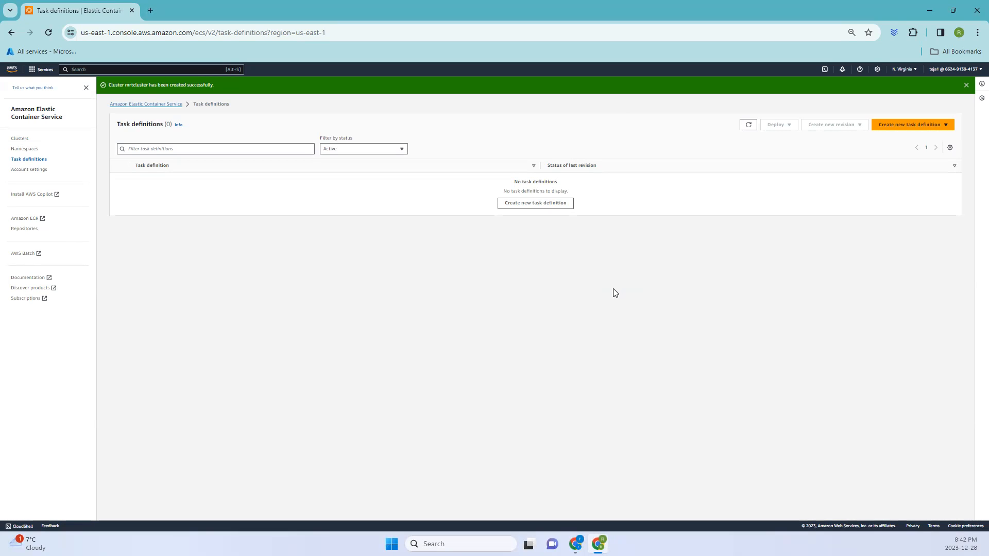
mouse_move(615, 295)
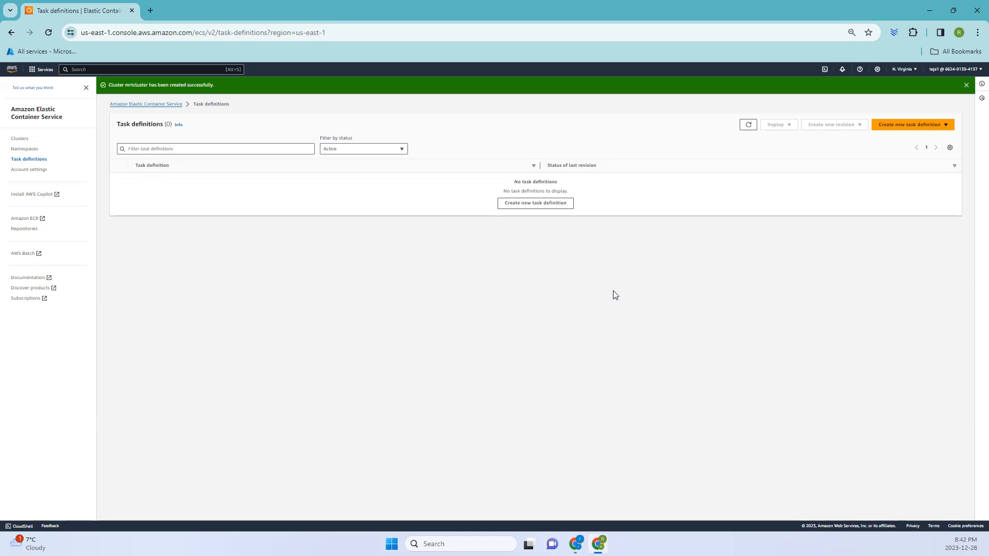
mouse_move(613, 293)
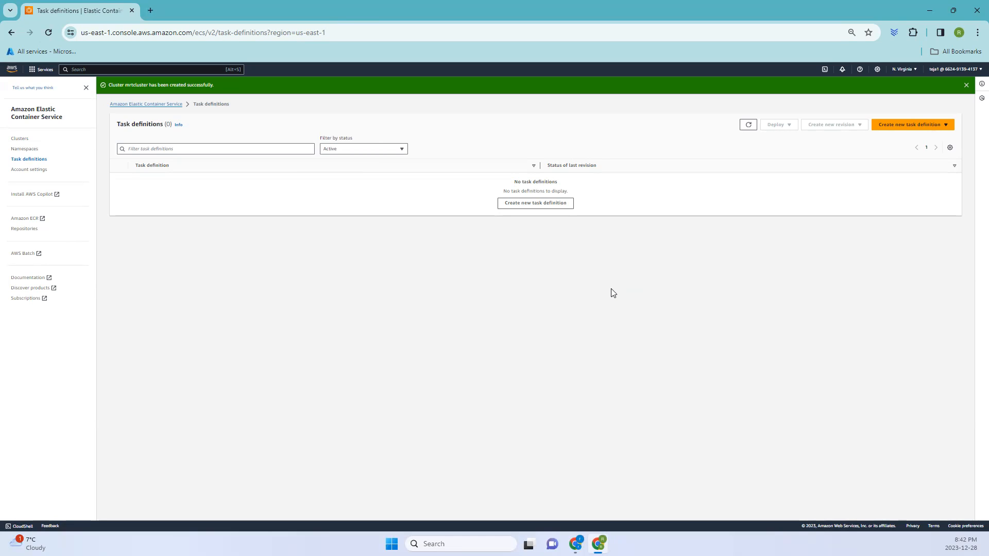
mouse_move(402, 232)
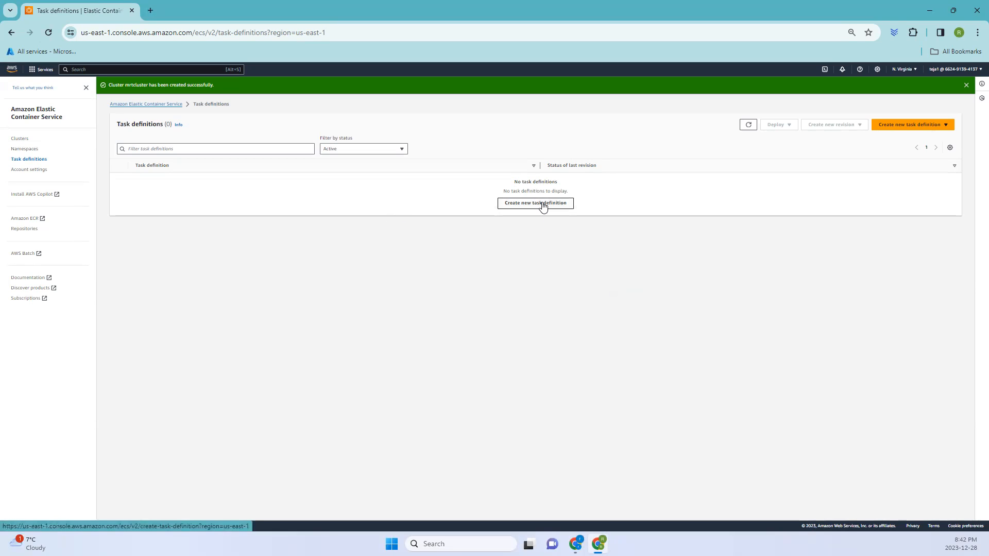
click(534, 202)
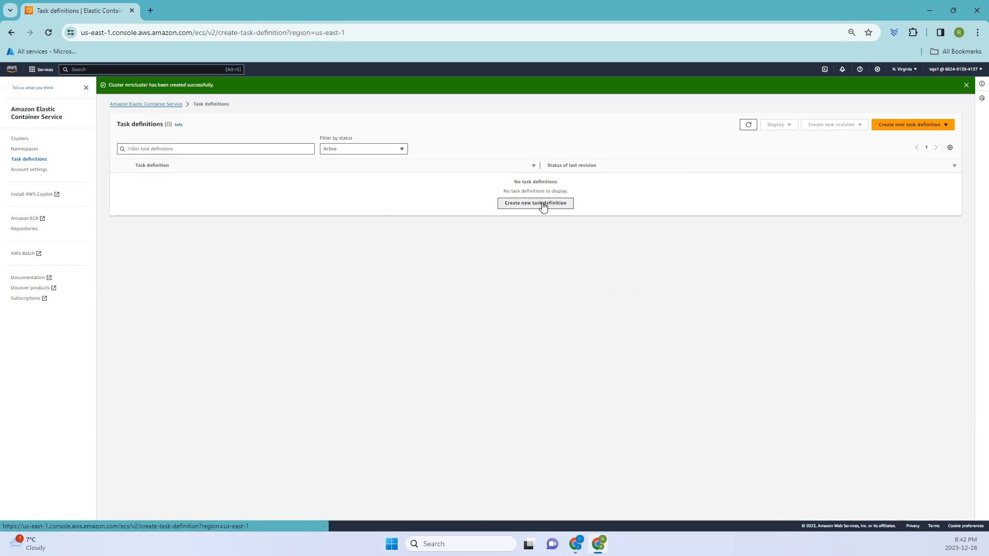
click(534, 202)
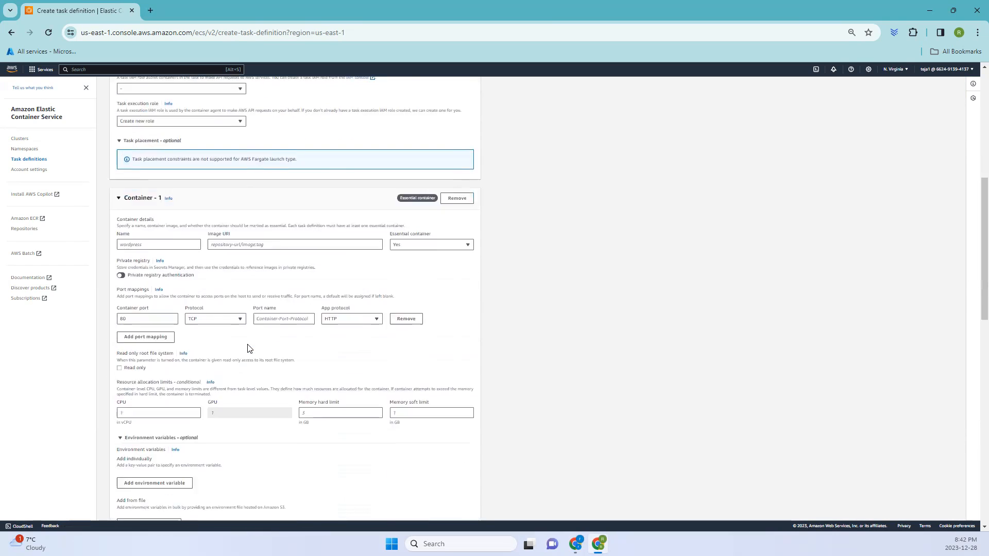
scroll(down, 3)
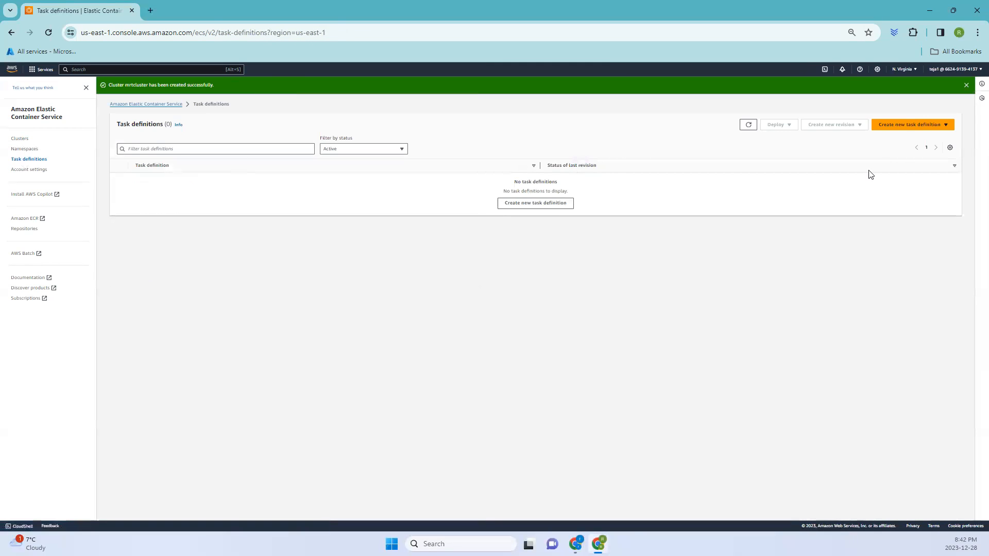
- Start a new task definition using the JSON editor, prefilled with a sample Fargate app
click(943, 124)
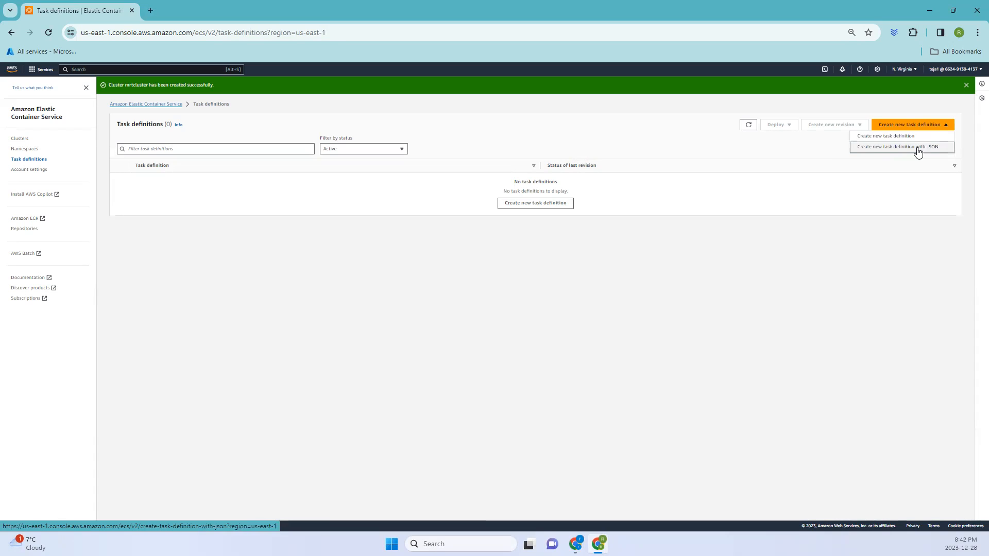
click(901, 146)
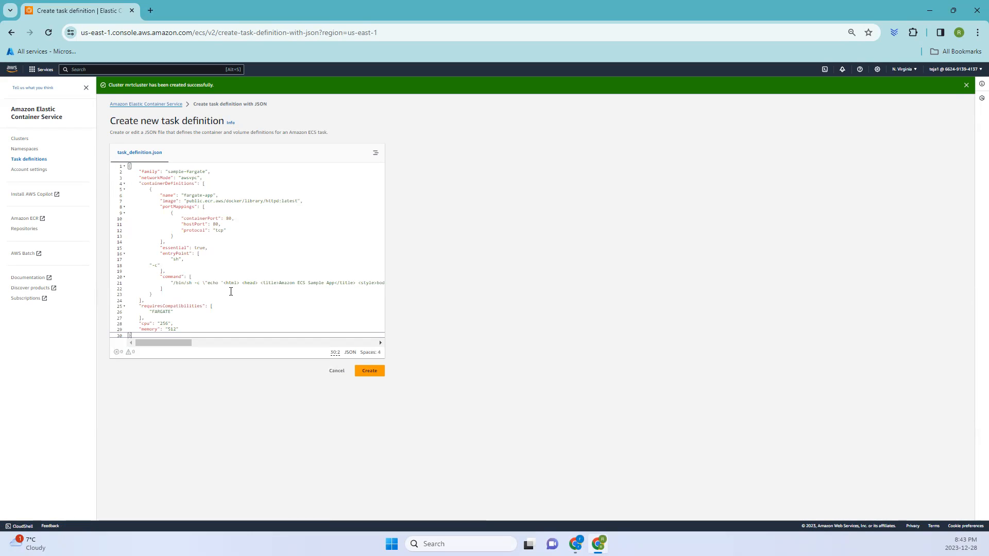
mouse_move(292, 225)
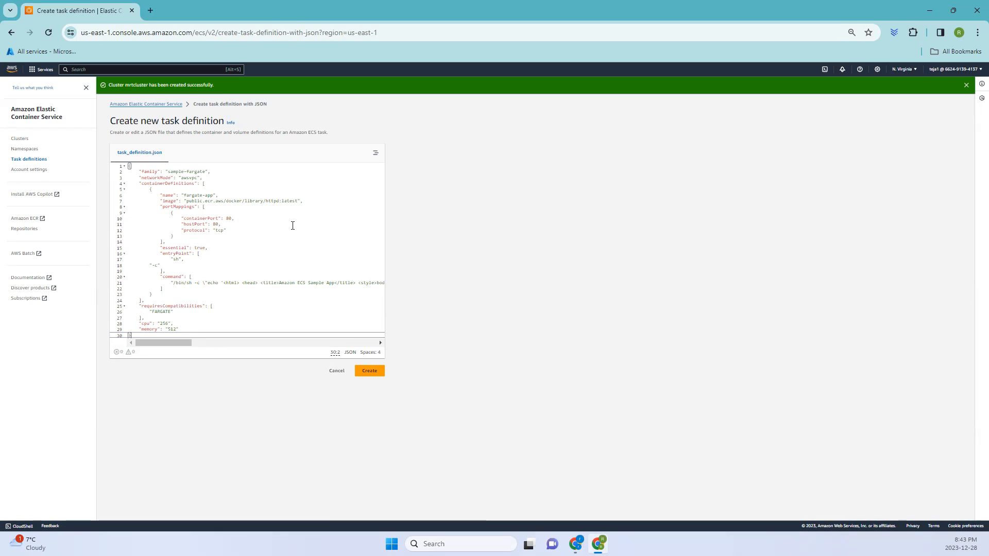
mouse_move(349, 233)
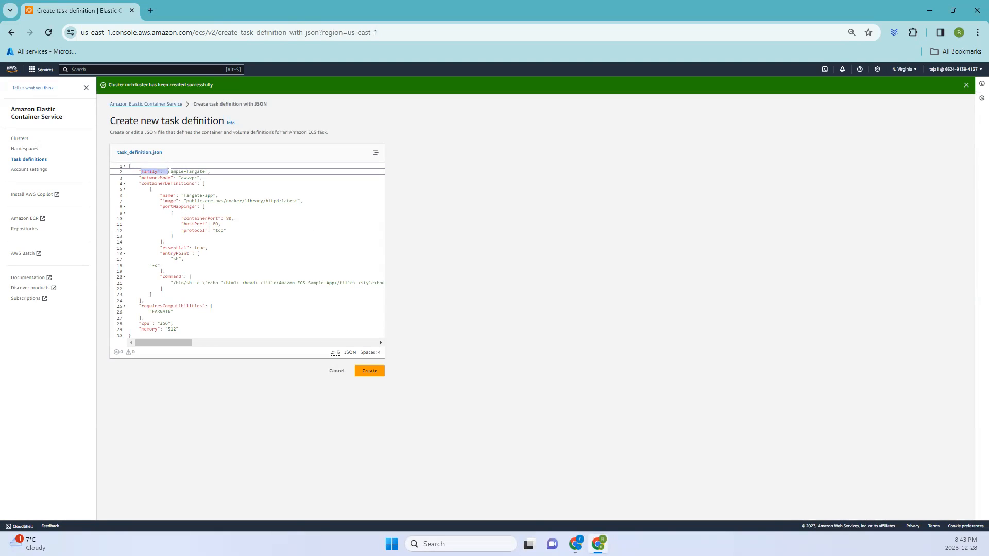
mouse_move(150, 172)
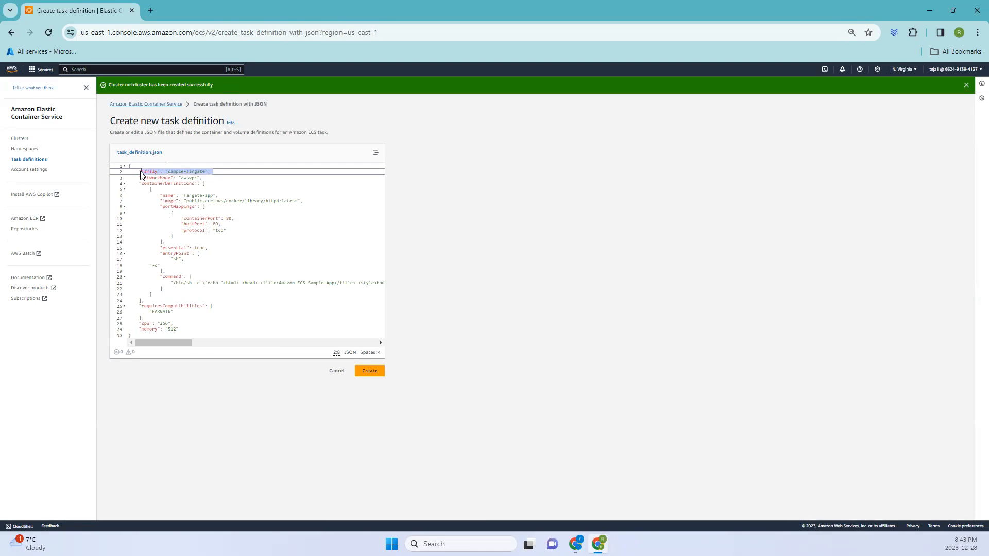
mouse_move(146, 171)
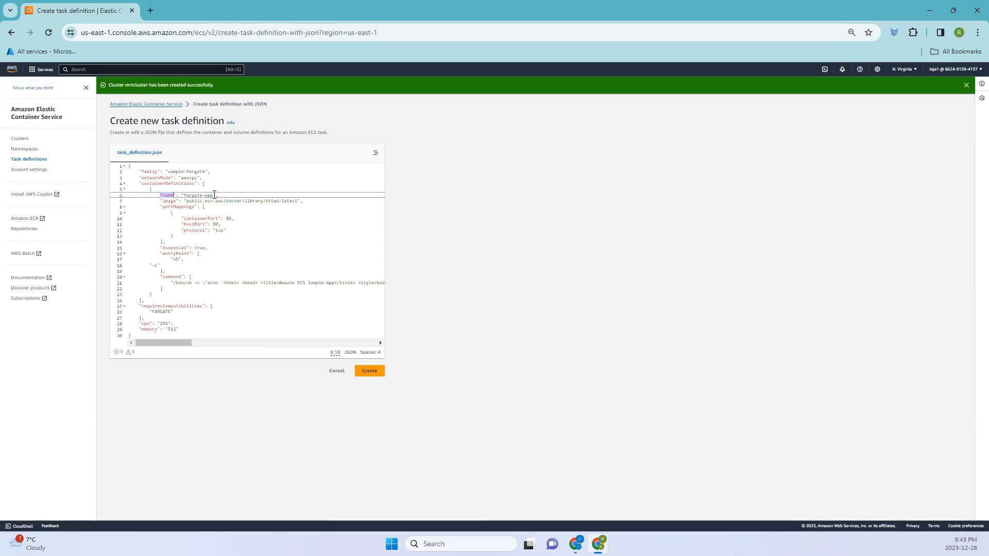
double_click(197, 195)
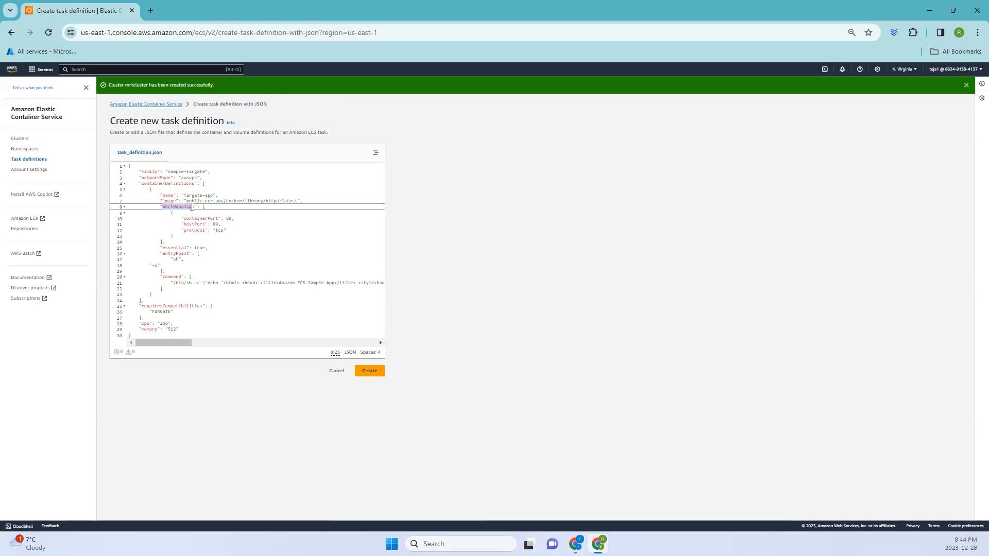
mouse_move(177, 205)
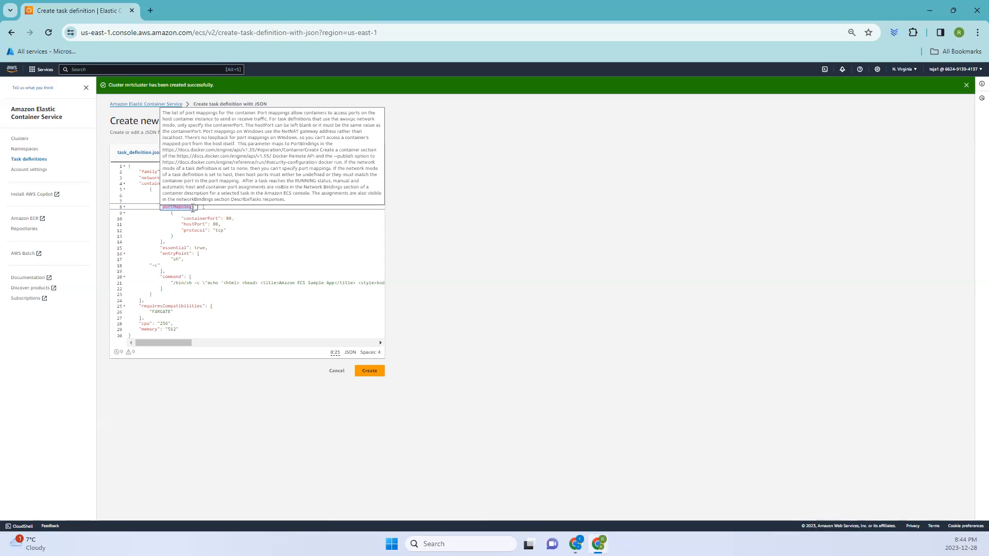
mouse_move(221, 235)
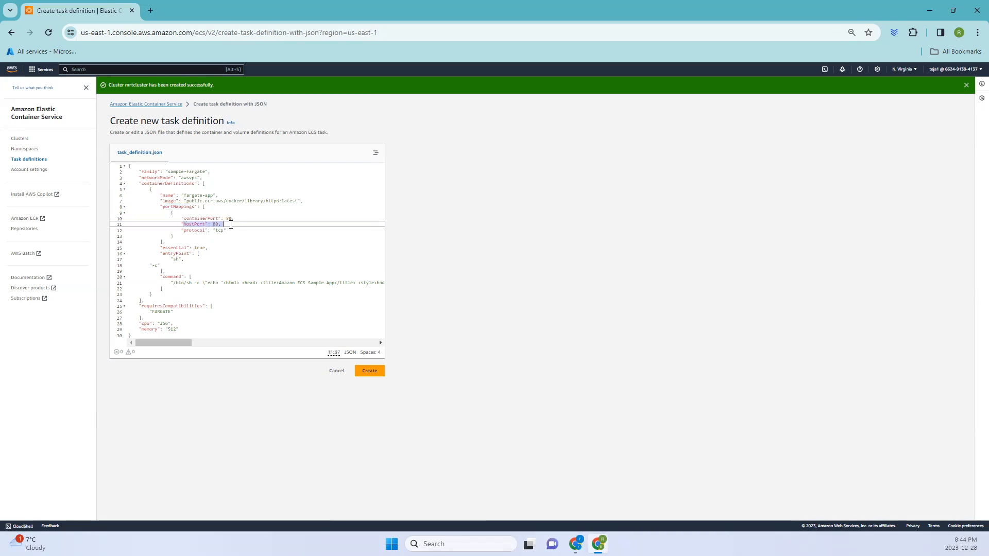
mouse_move(183, 219)
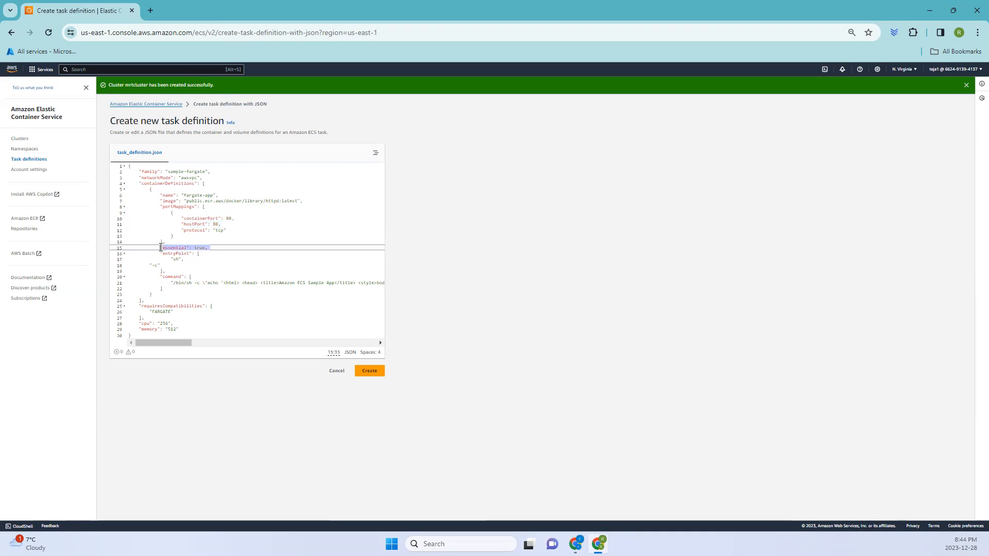
mouse_move(174, 247)
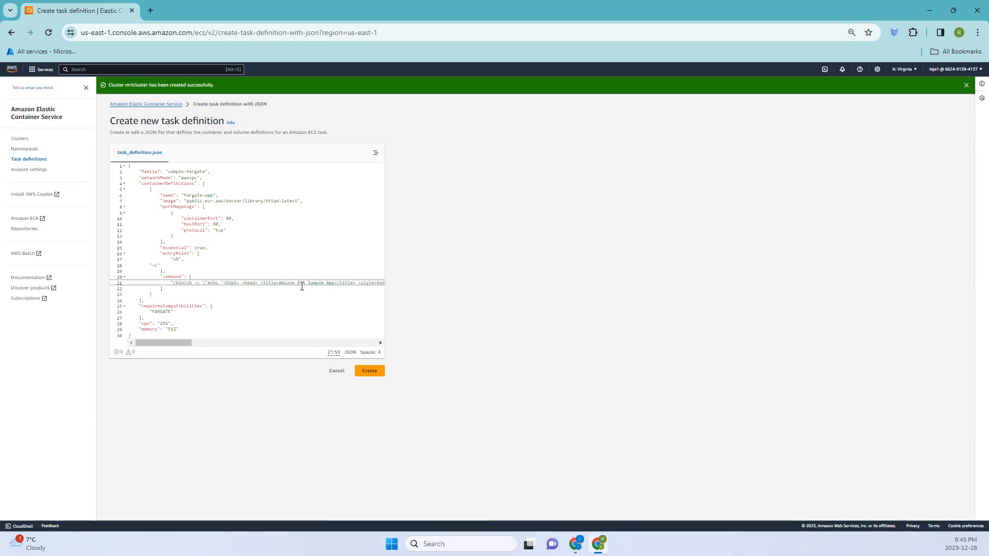
double_click(292, 282)
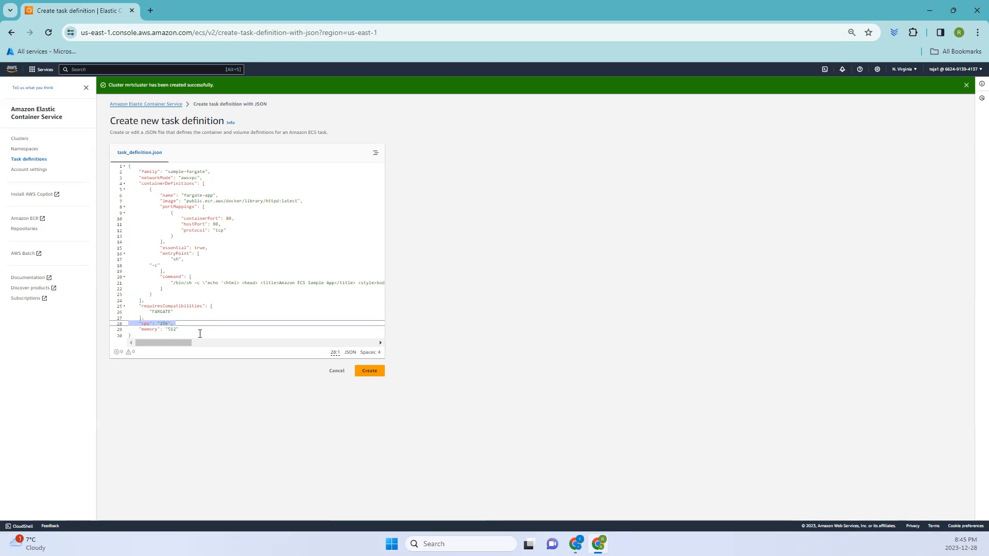
key(ctrl+a)
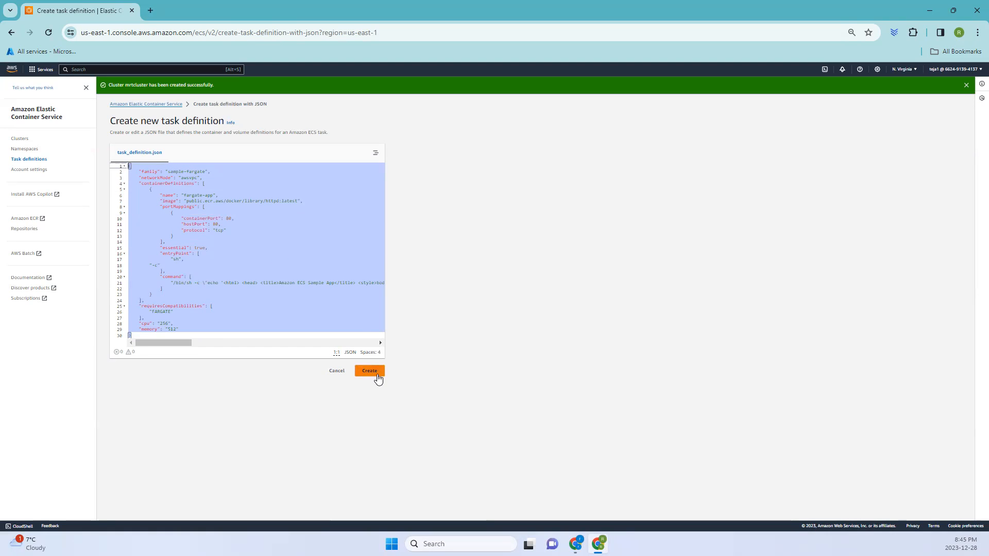
- Submit the JSON to create task definition sample-fargate revision 1 with its fargate-app container
click(368, 371)
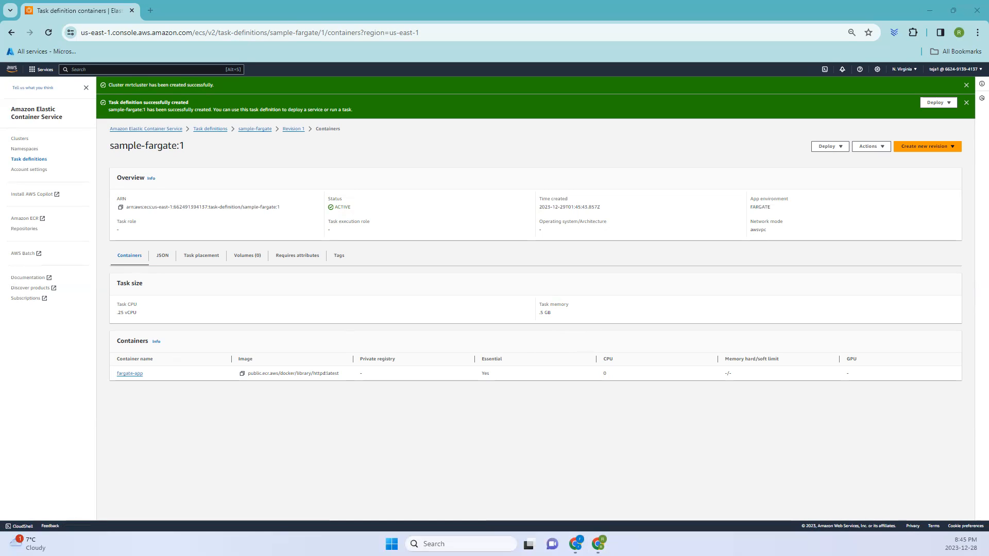
mouse_move(581, 367)
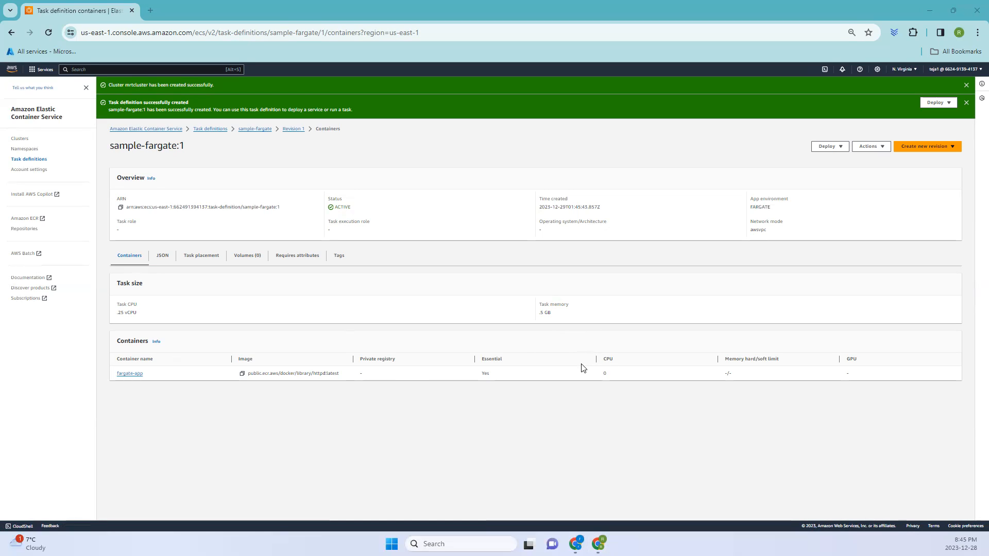
mouse_move(573, 368)
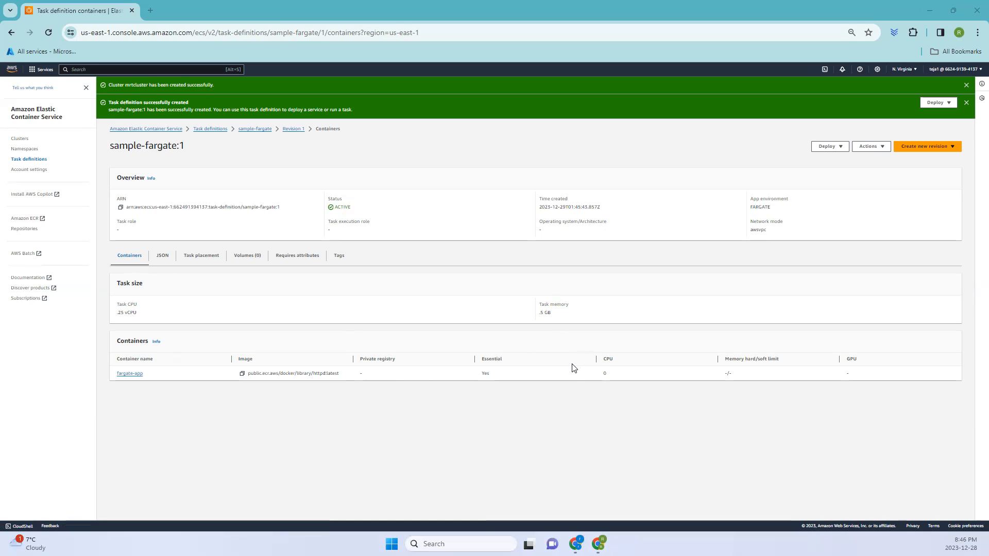